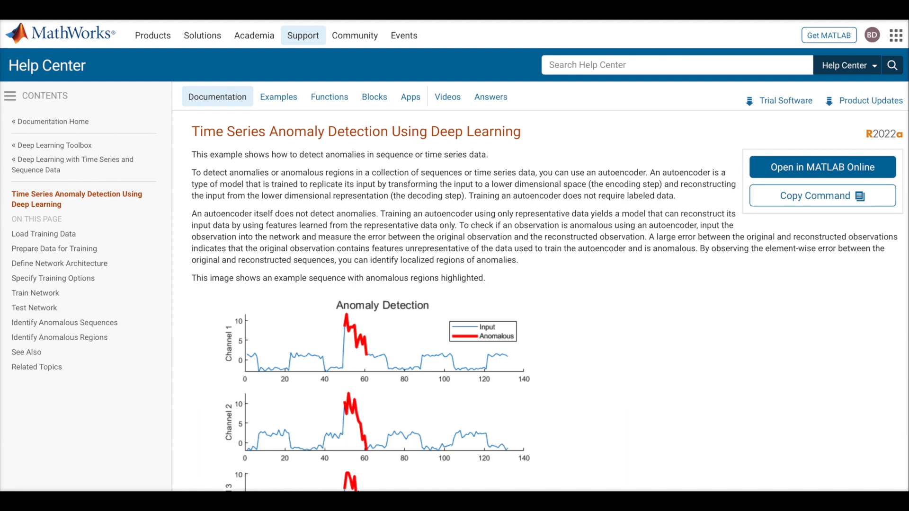
Step: Run the Train Network section so trainNetwork starts training the pendulum autoencoder
scroll("down", 3)
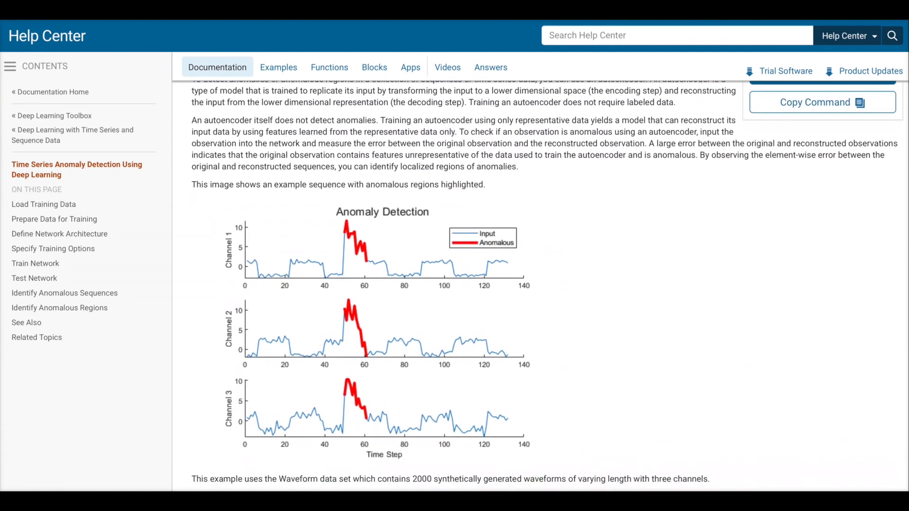
scroll("down", 3)
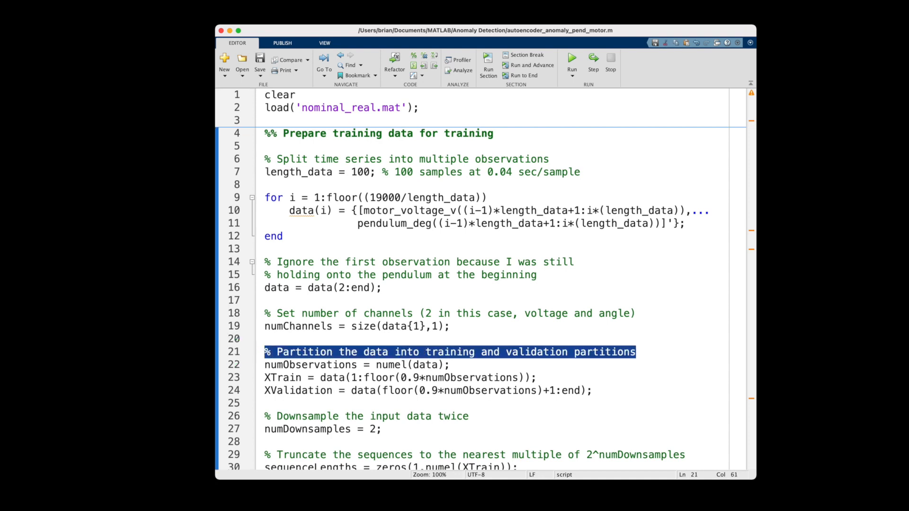
scroll("down", 3)
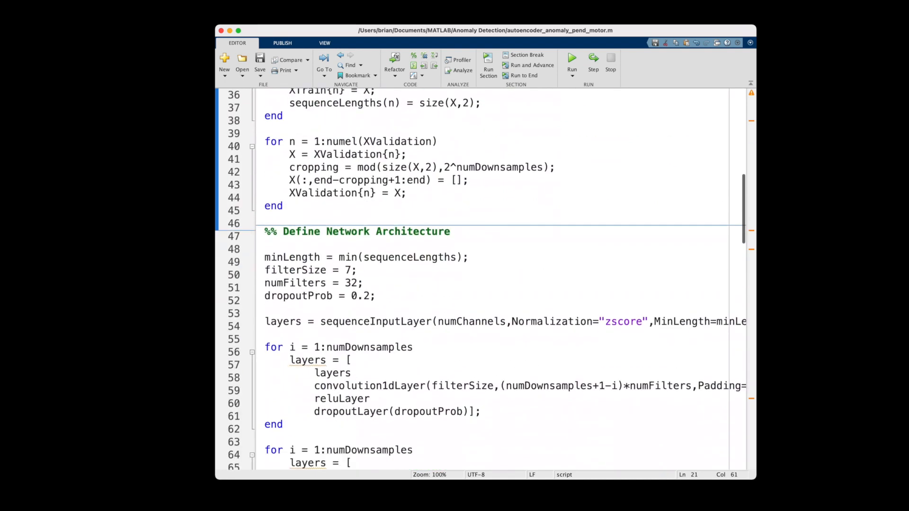
scroll("down", 3)
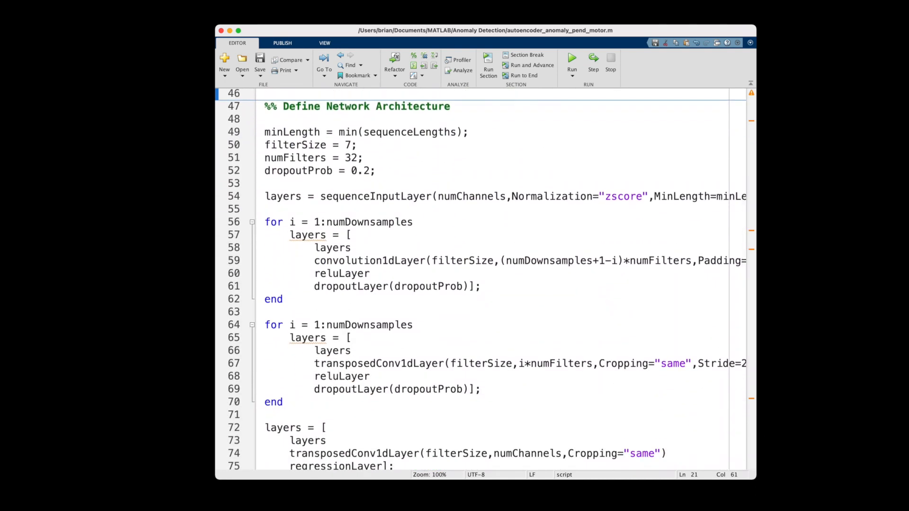
scroll("down", 3)
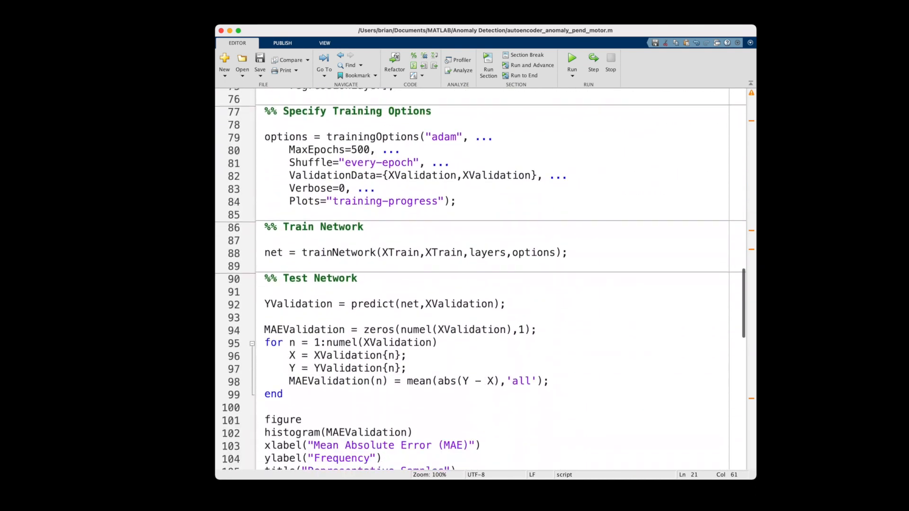
scroll("down", 3)
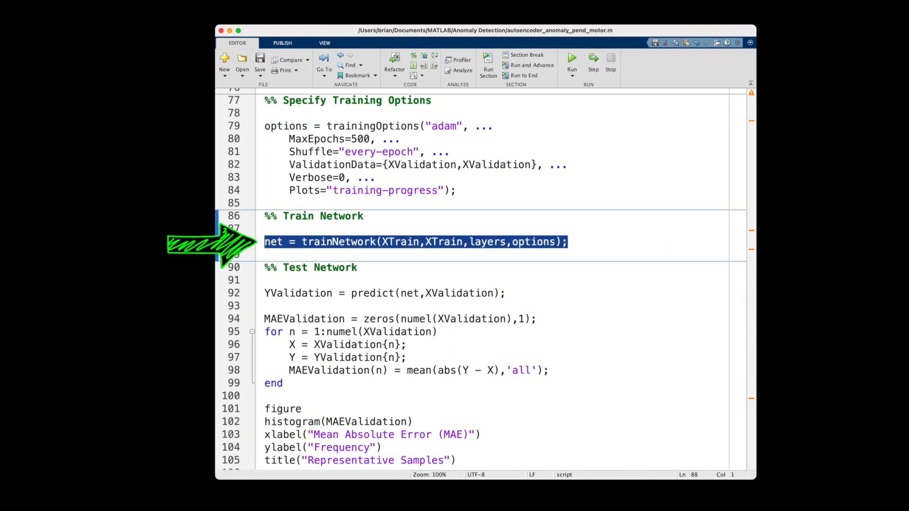
left_click(572, 58)
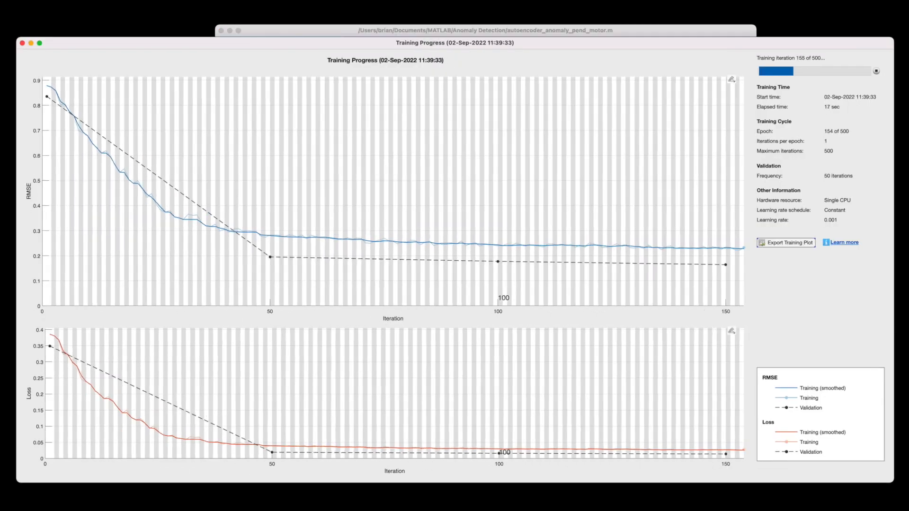